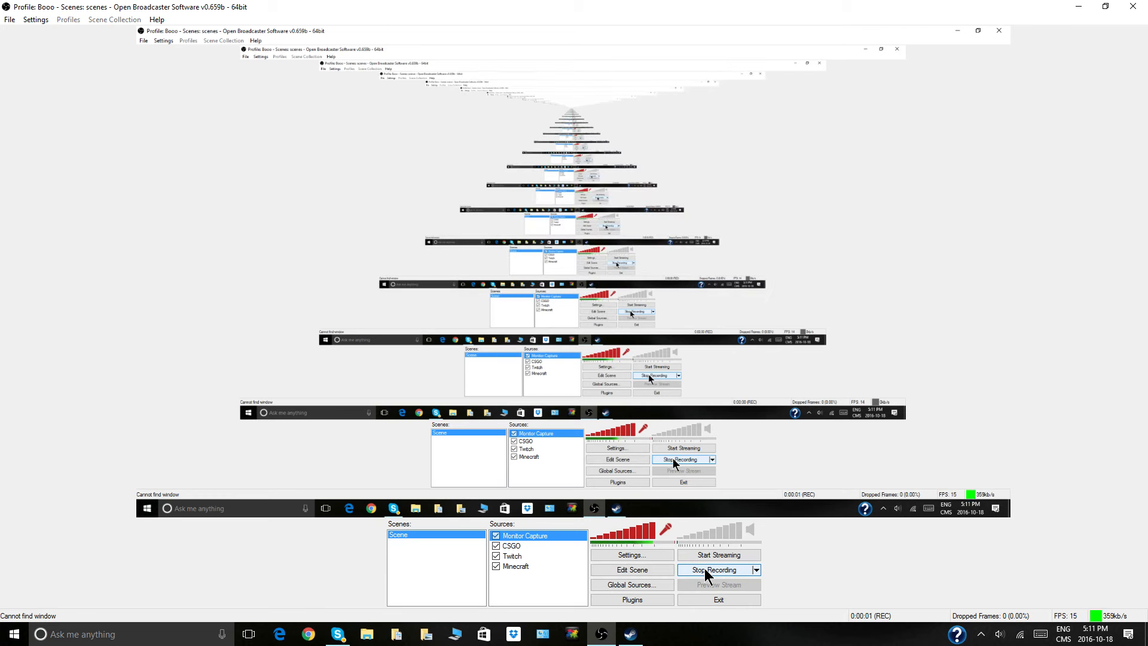
Bring the Steam library to the front, showing Counter-Strike: Global Offensive.
left_click(629, 633)
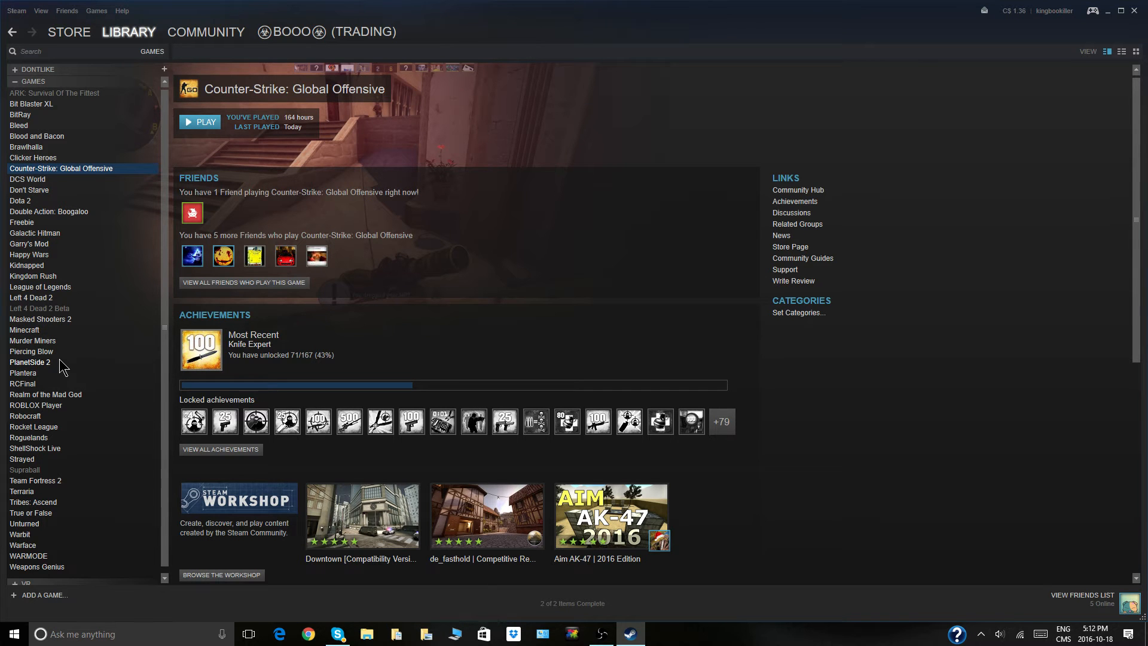
mouse_move(114, 375)
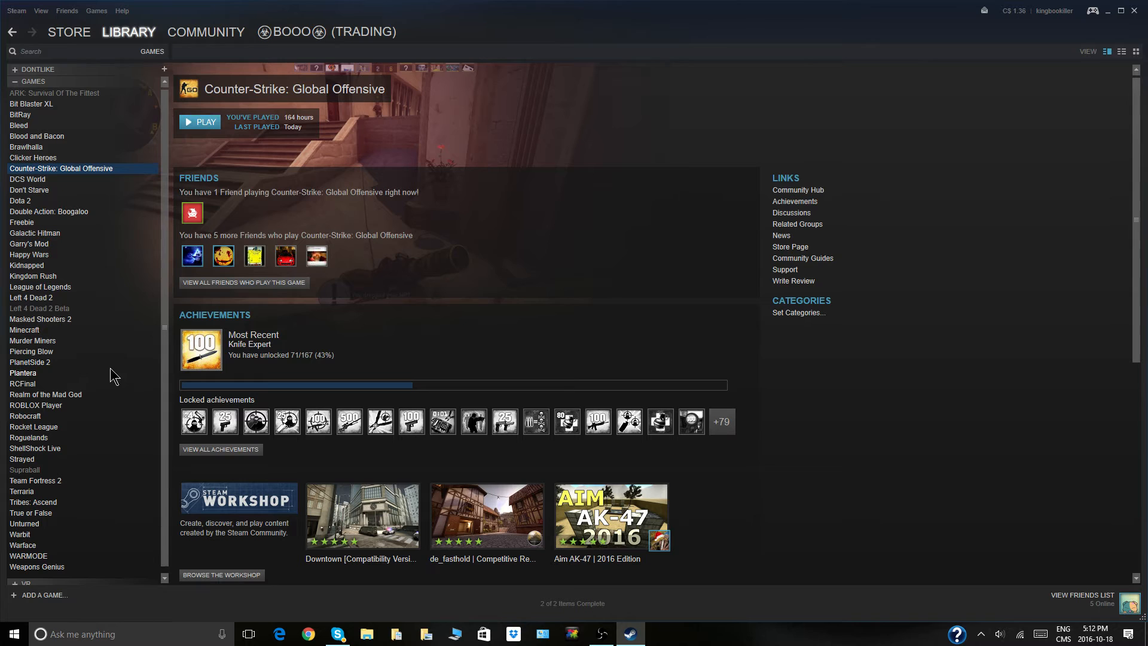
left_click(68, 32)
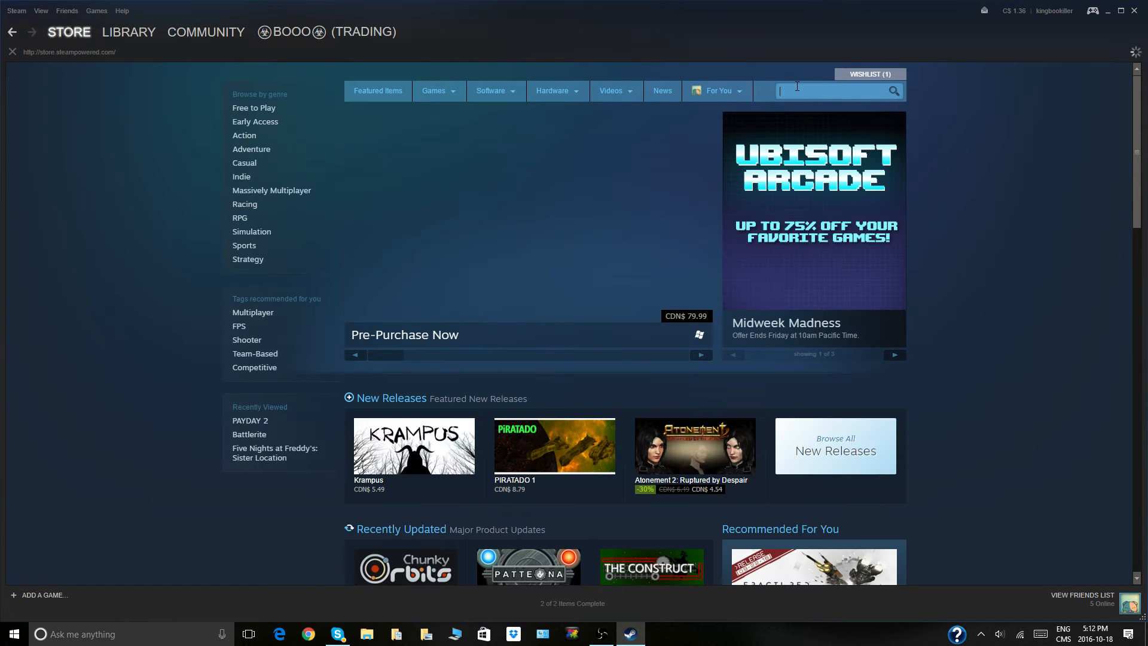
type("Minecraft")
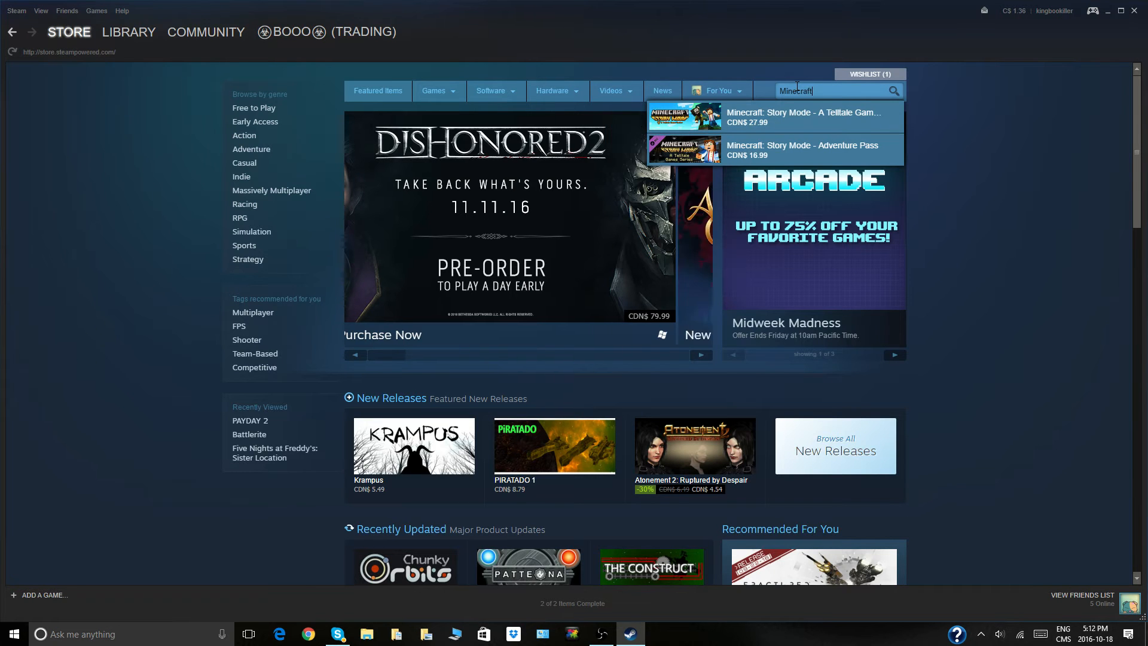
type("Leag")
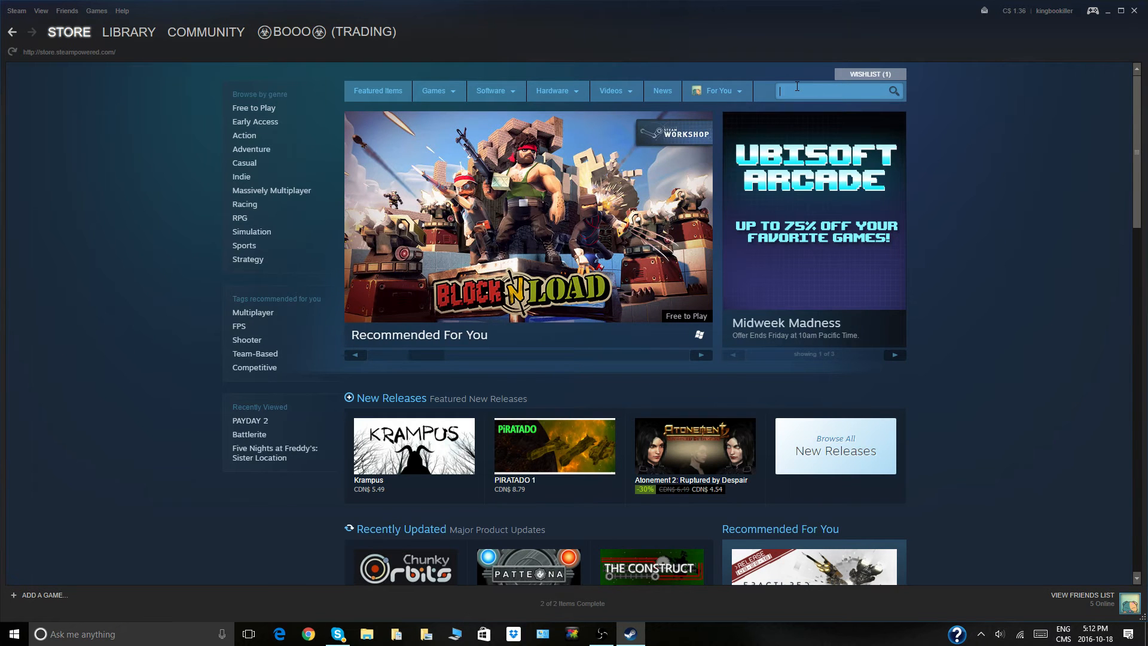
type("RCF")
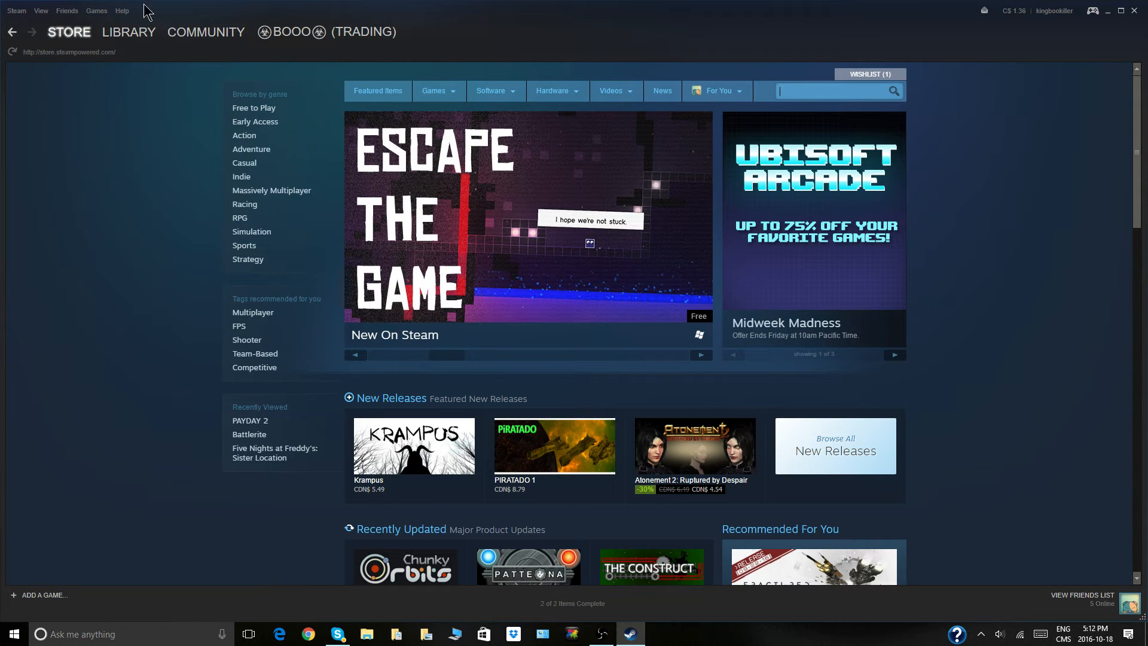
left_click(128, 32)
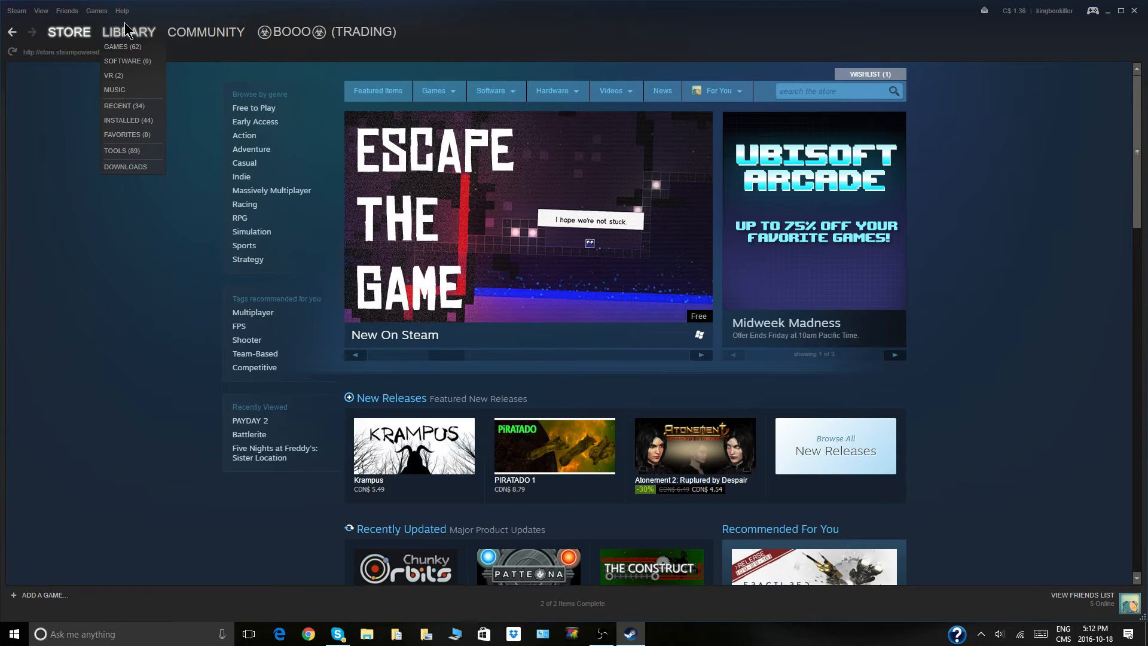
left_click(121, 47)
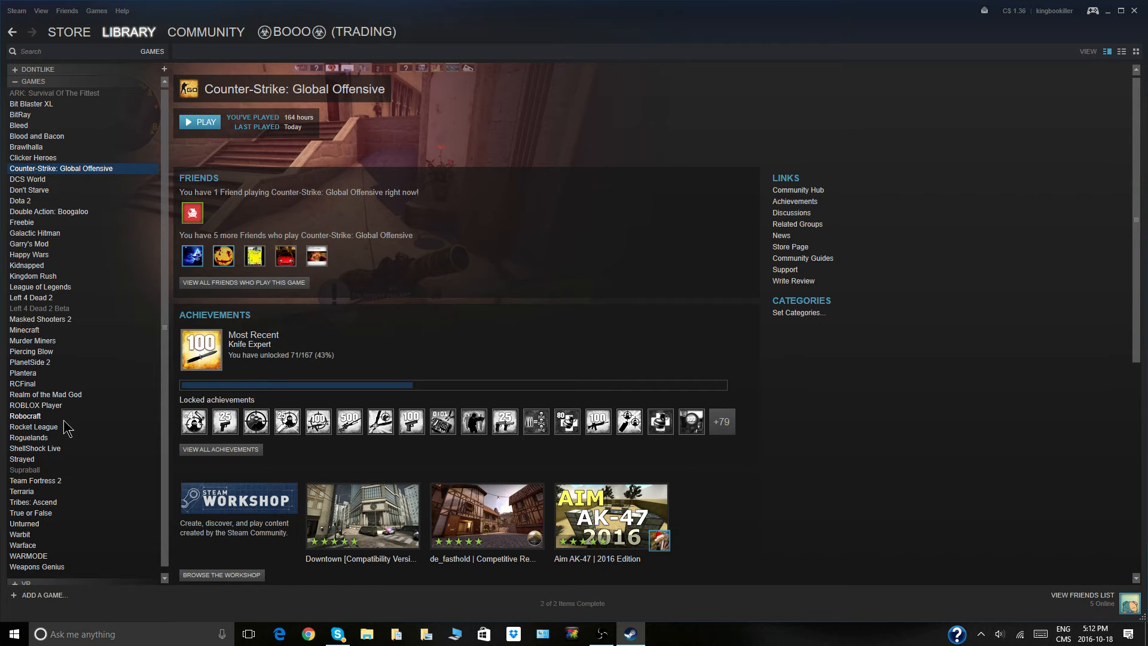
View the ROBLOX Player shortcut, then launch Minecraft from the library.
left_click(35, 405)
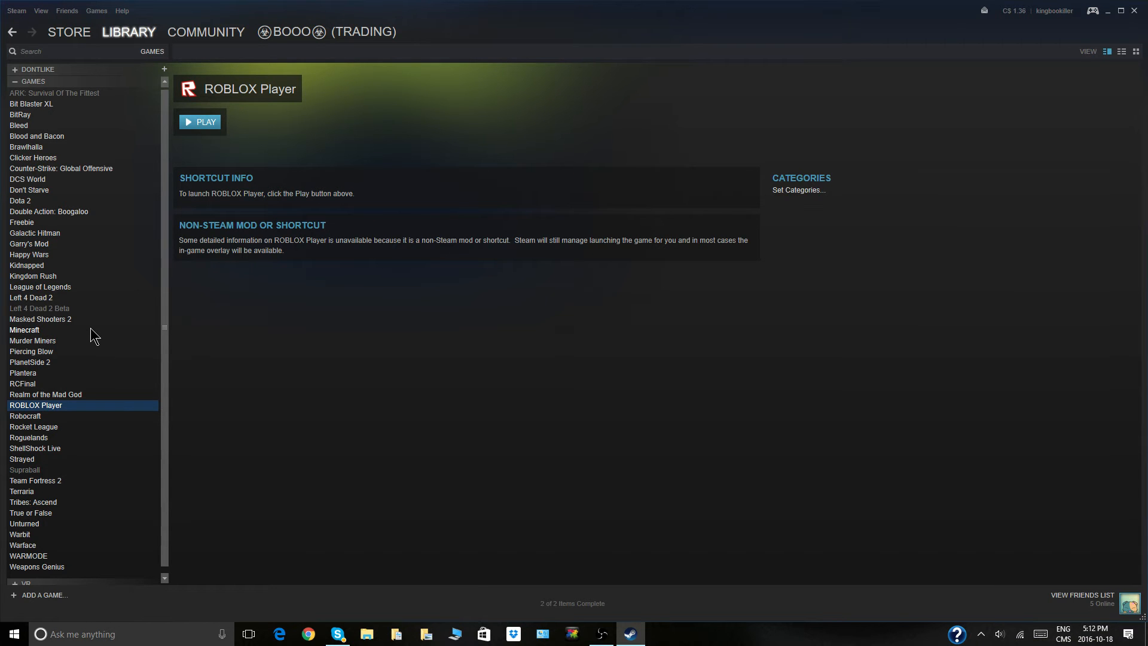
left_click(24, 330)
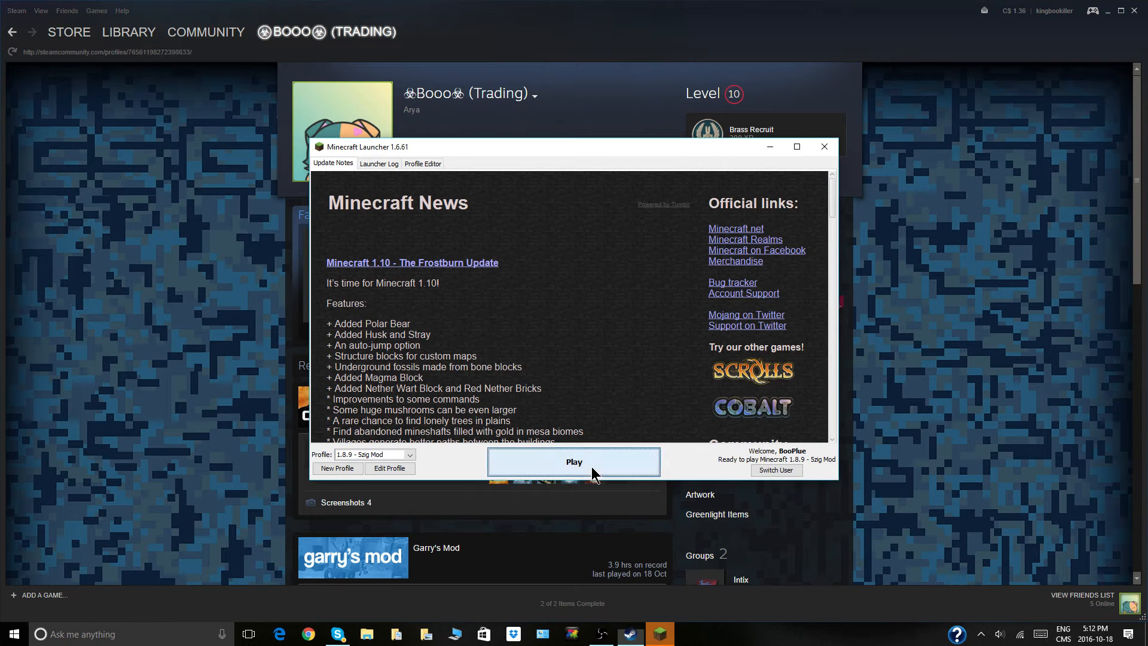
Start Minecraft from the launcher and focus the loading game window.
left_click(573, 461)
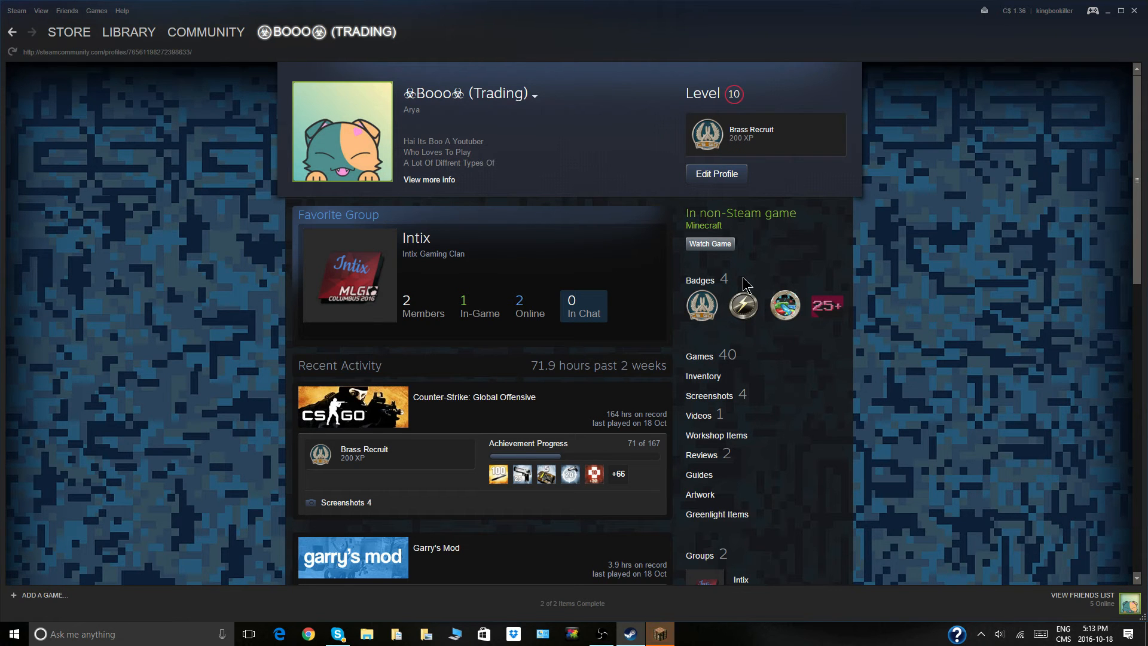
left_click(128, 32)
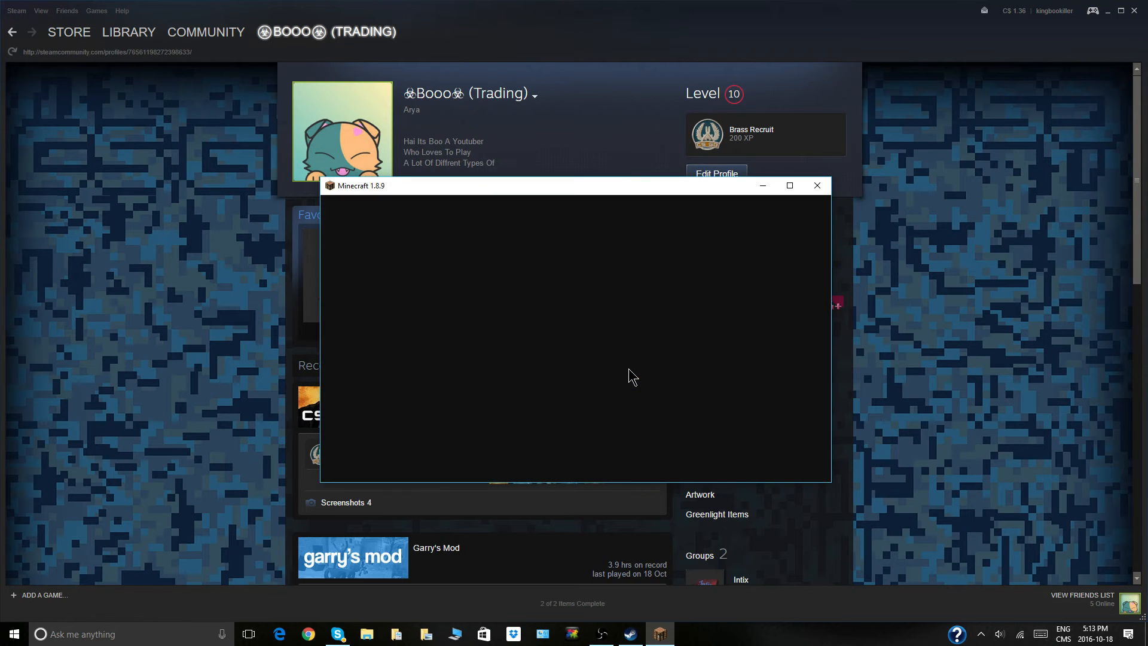
left_click(790, 186)
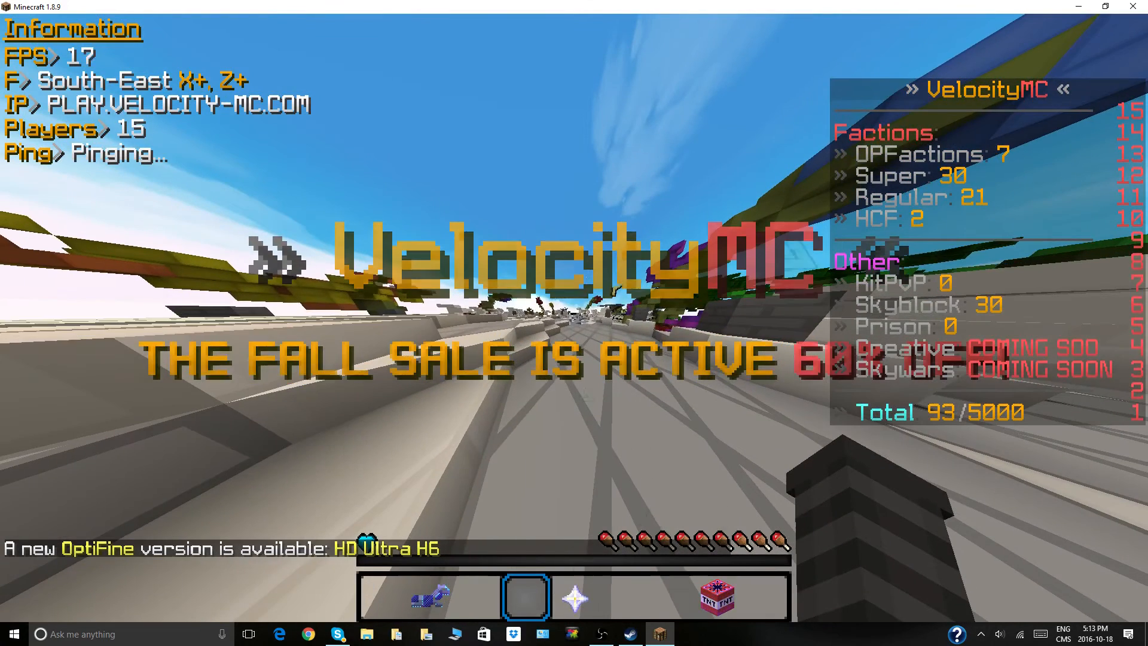
Open and close the Steam overlay, visit game options, then leave back to Steam.
key("shift+tab")
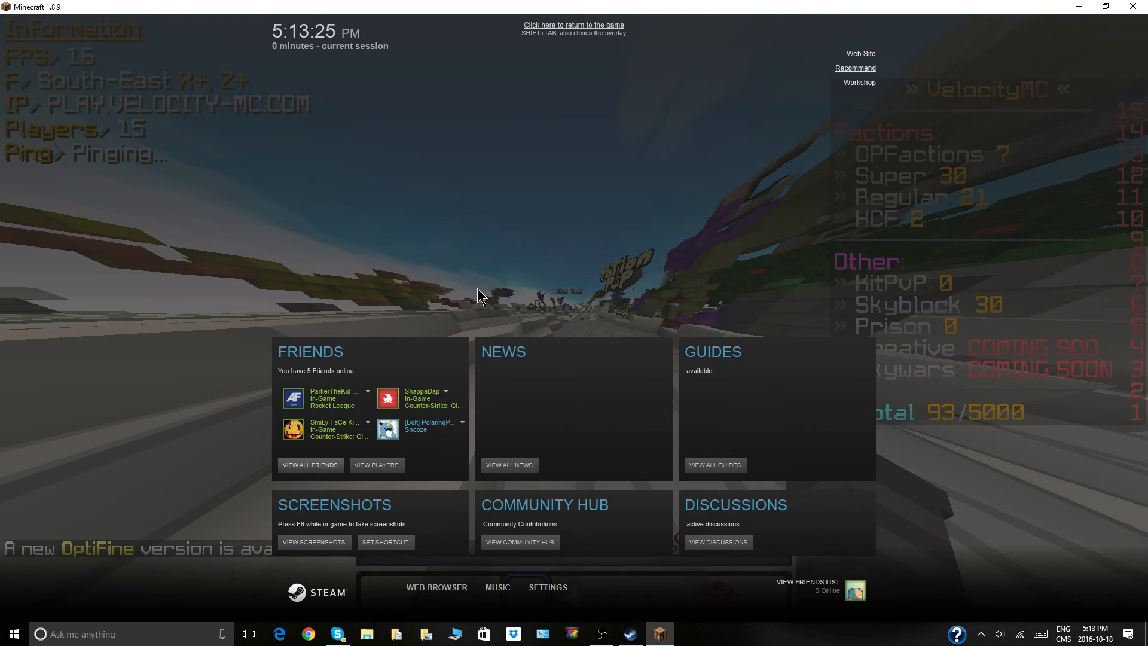
left_click(573, 24)
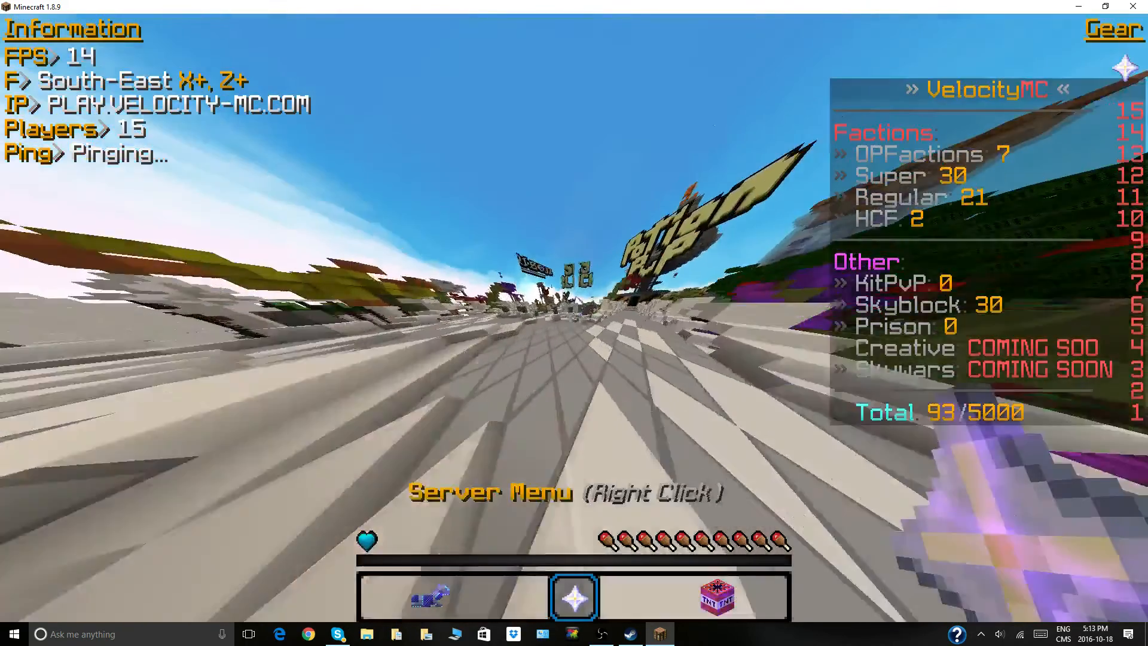
key("Escape")
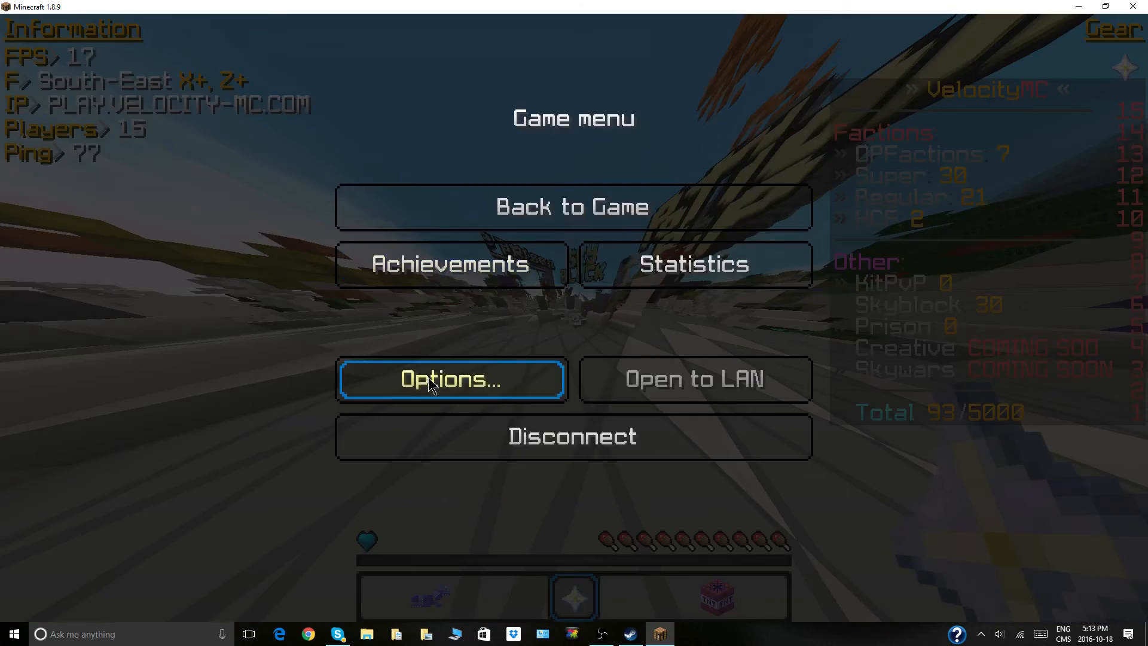
left_click(573, 206)
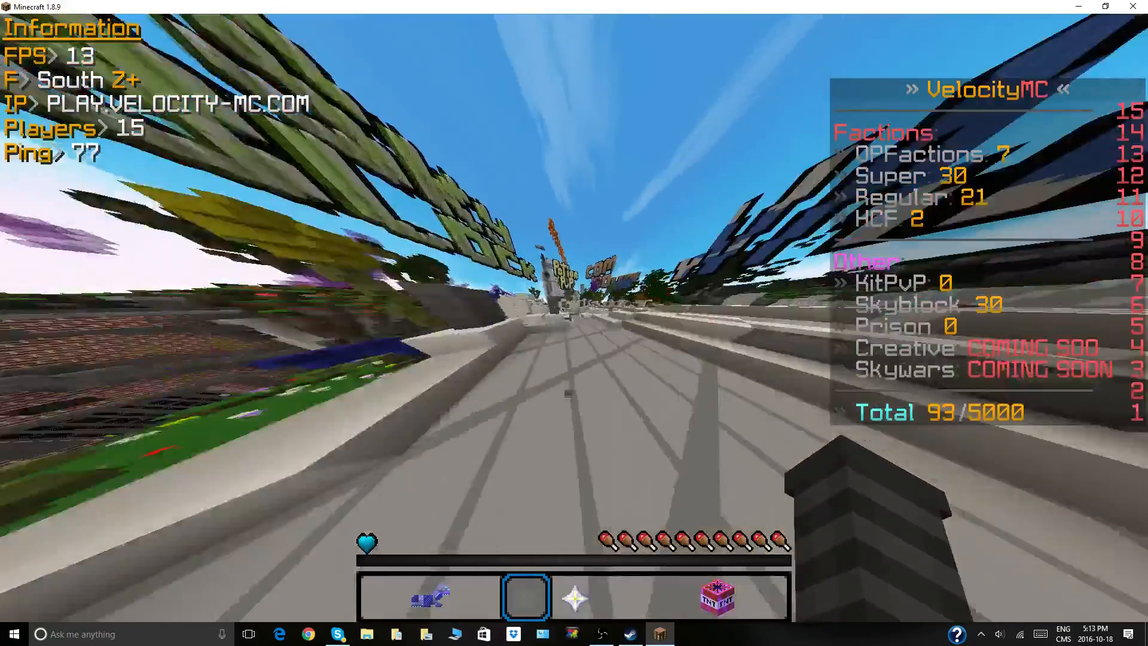
key("Escape")
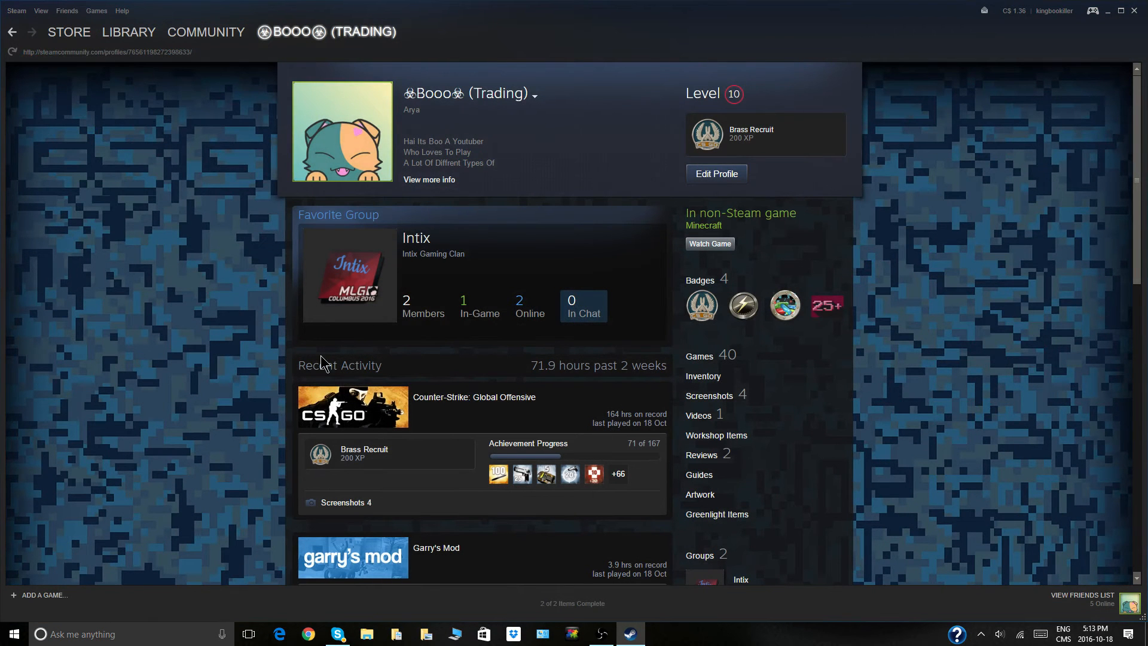
scroll("down", 3)
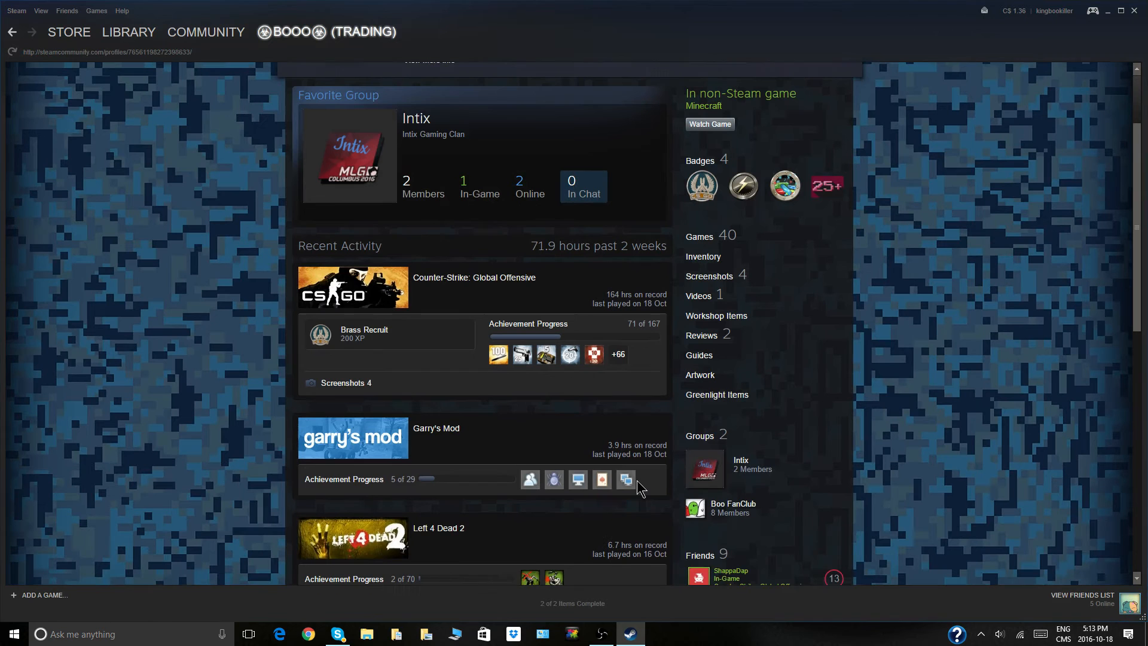
left_click(128, 32)
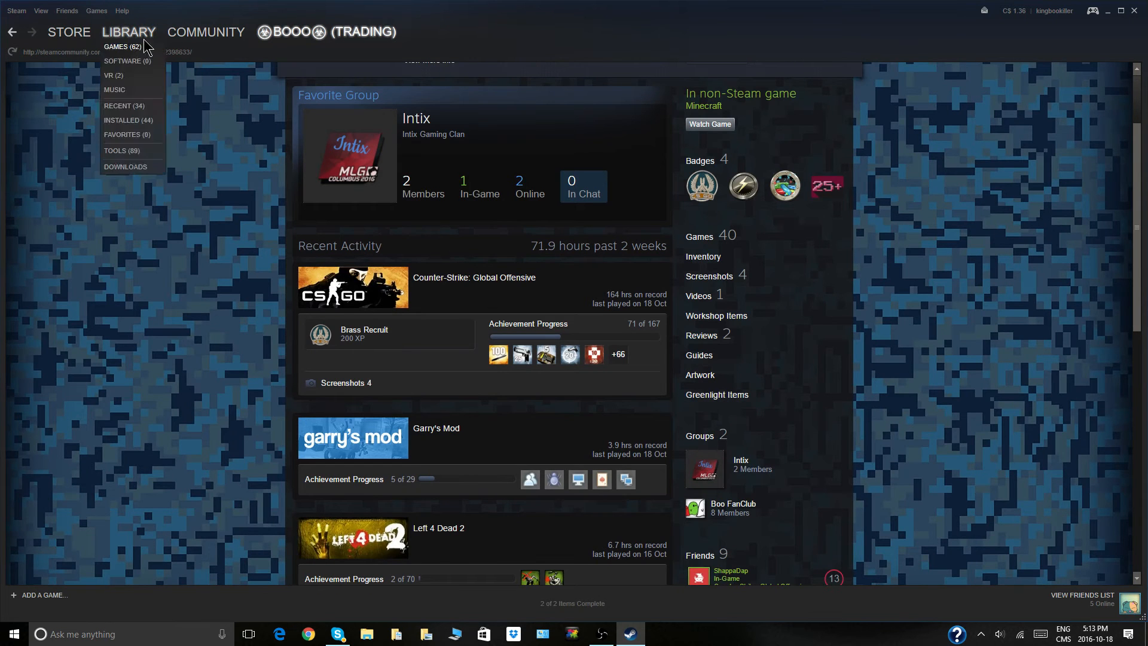
left_click(122, 46)
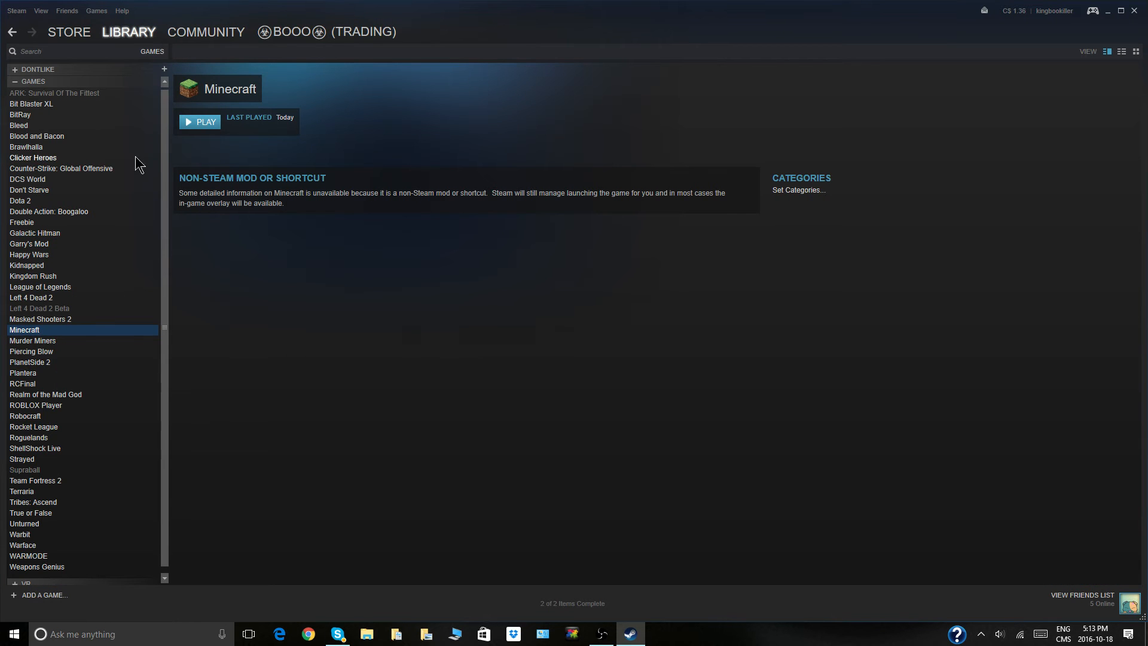
left_click(151, 51)
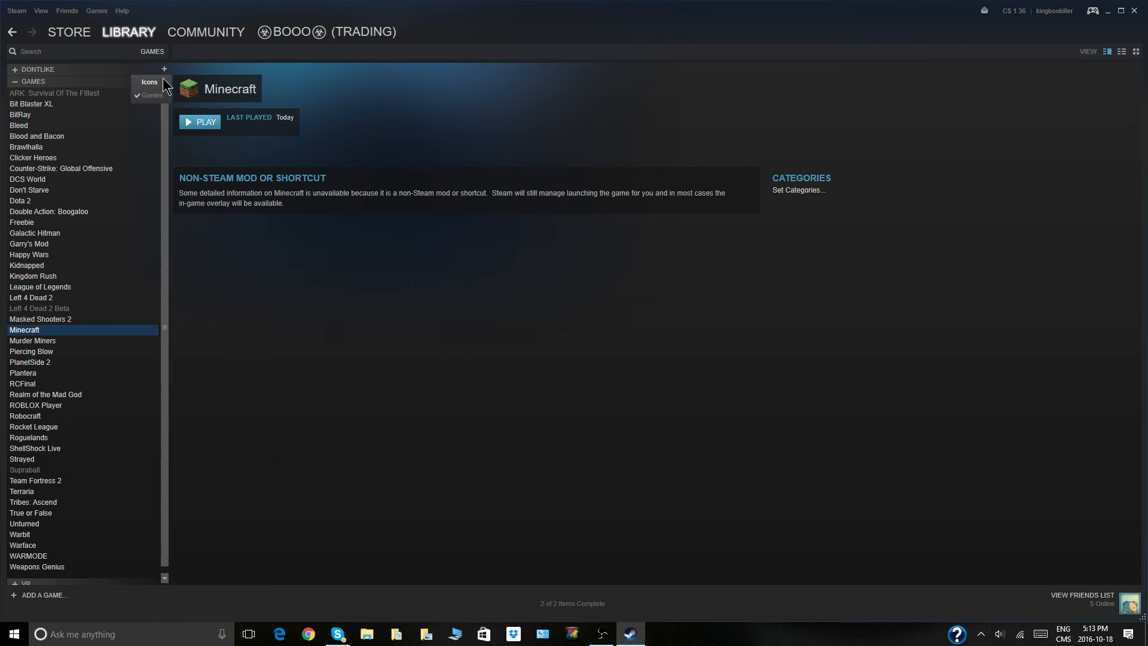
left_click(150, 82)
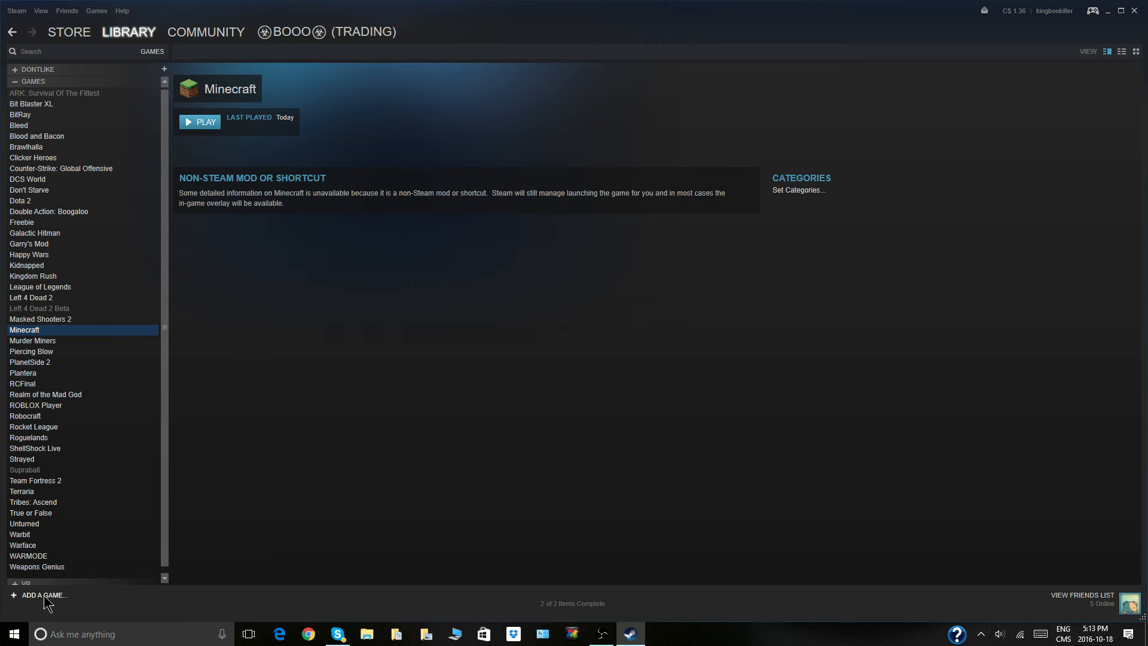
Add Scrolls via Add a Non-Steam Game, ticking it in the program list.
left_click(41, 595)
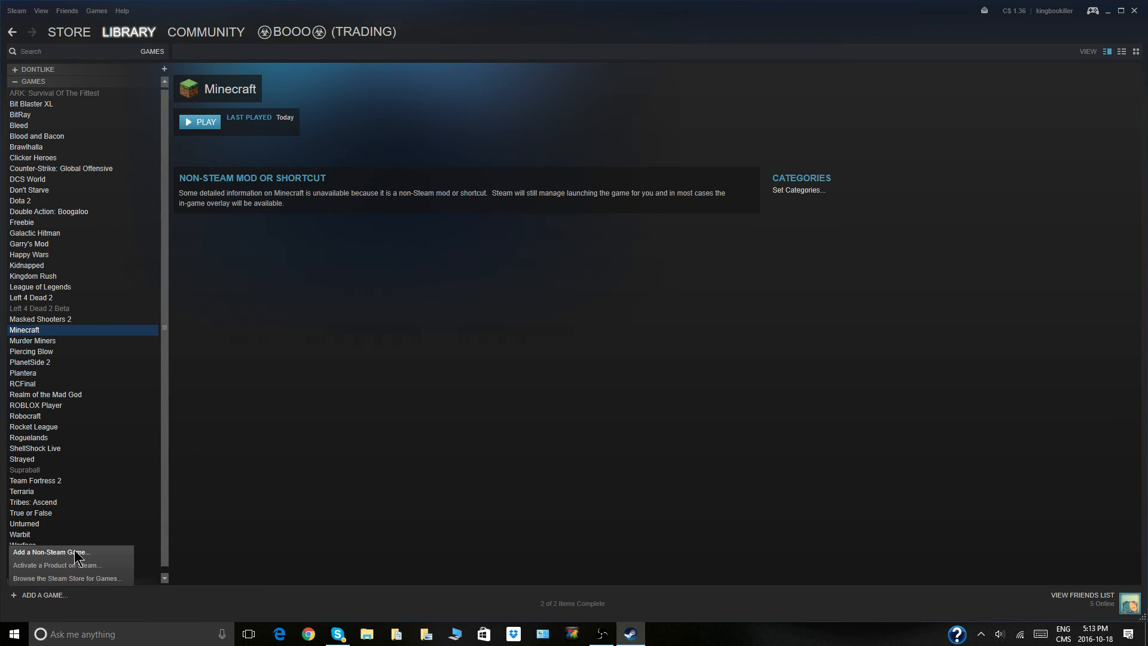
left_click(50, 552)
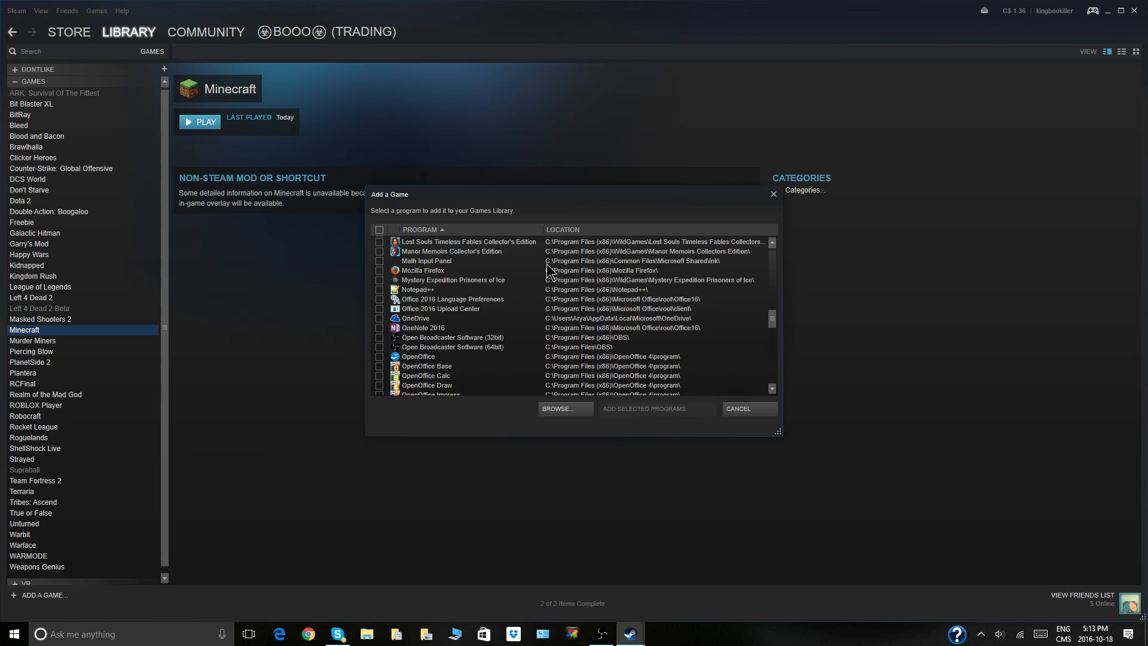
scroll("down", 3)
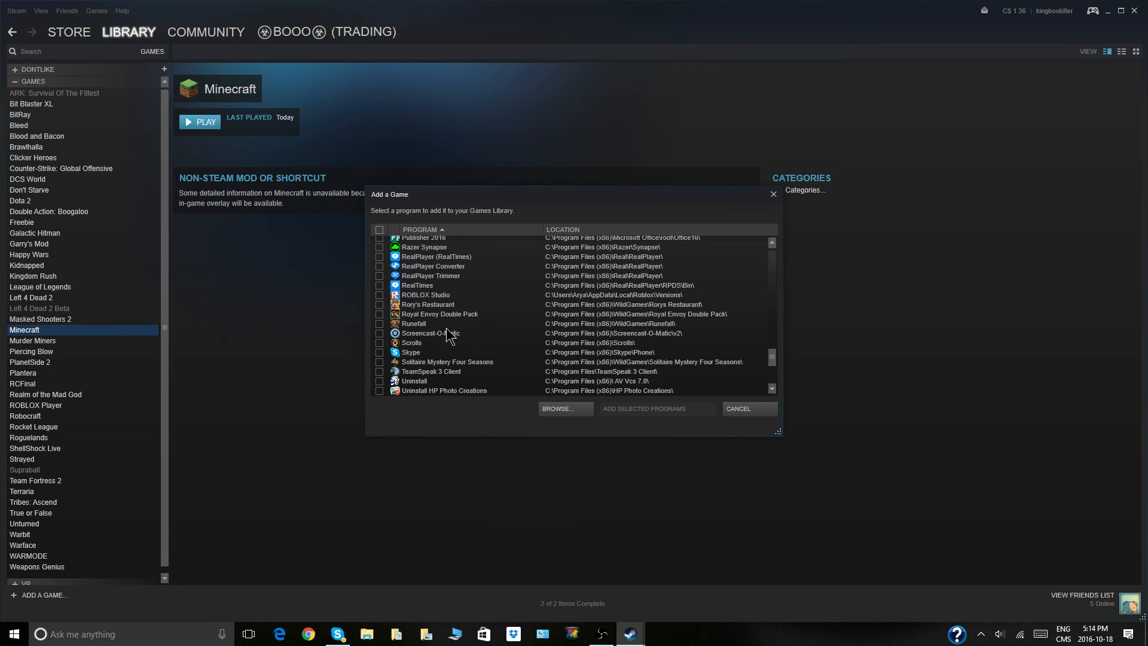
scroll("down", 3)
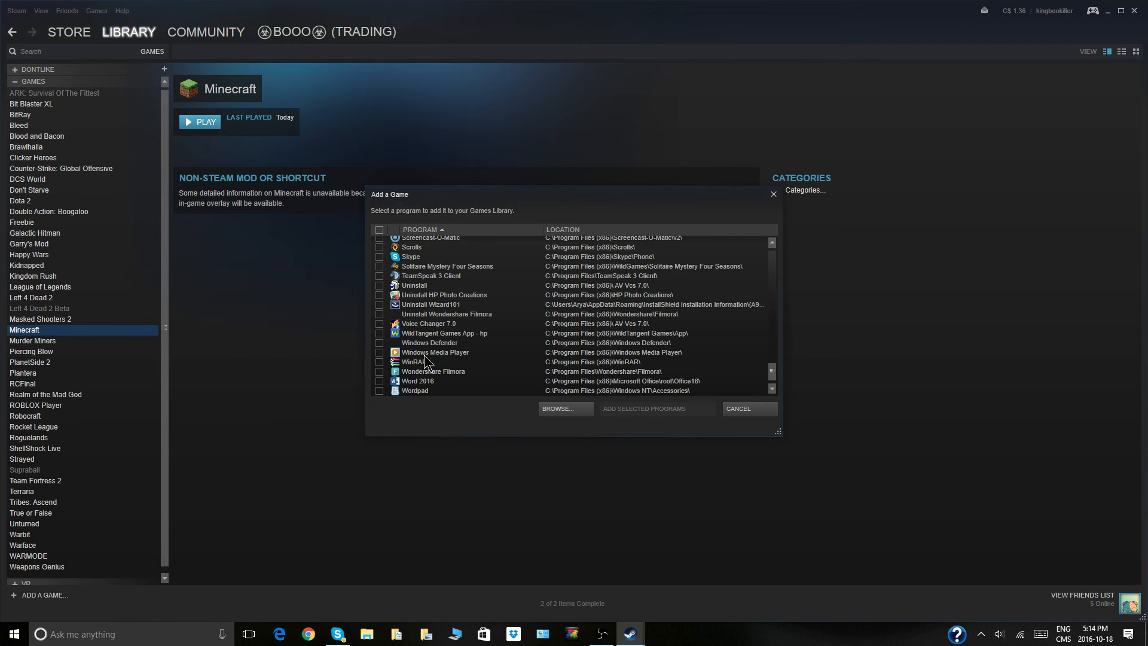
mouse_move(441, 273)
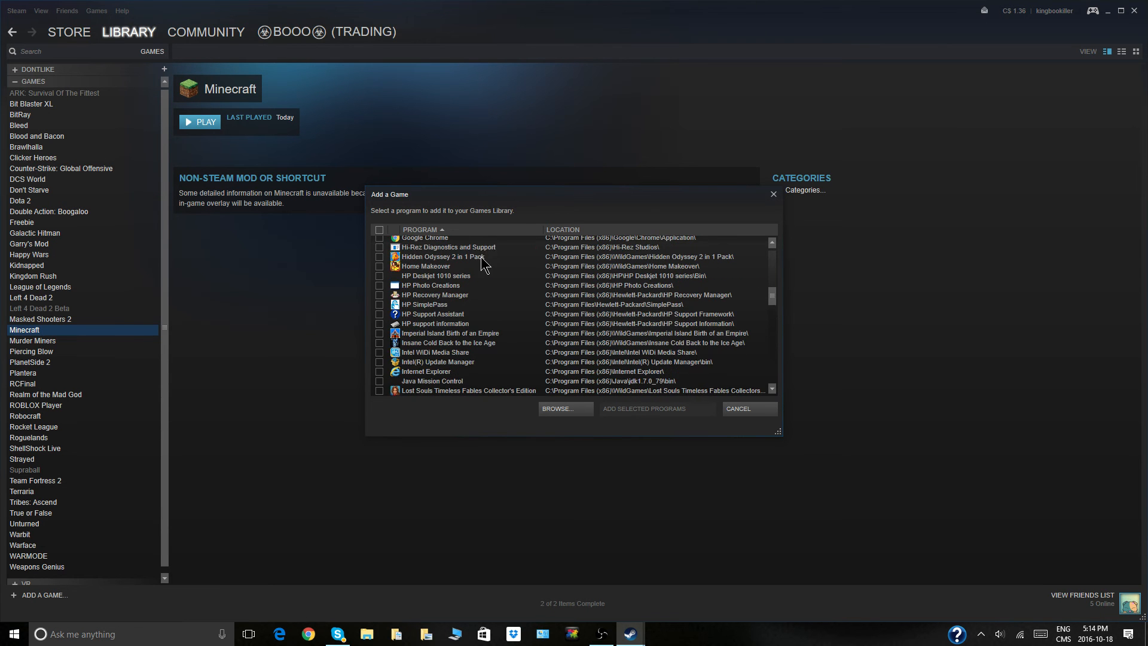
scroll("down", 3)
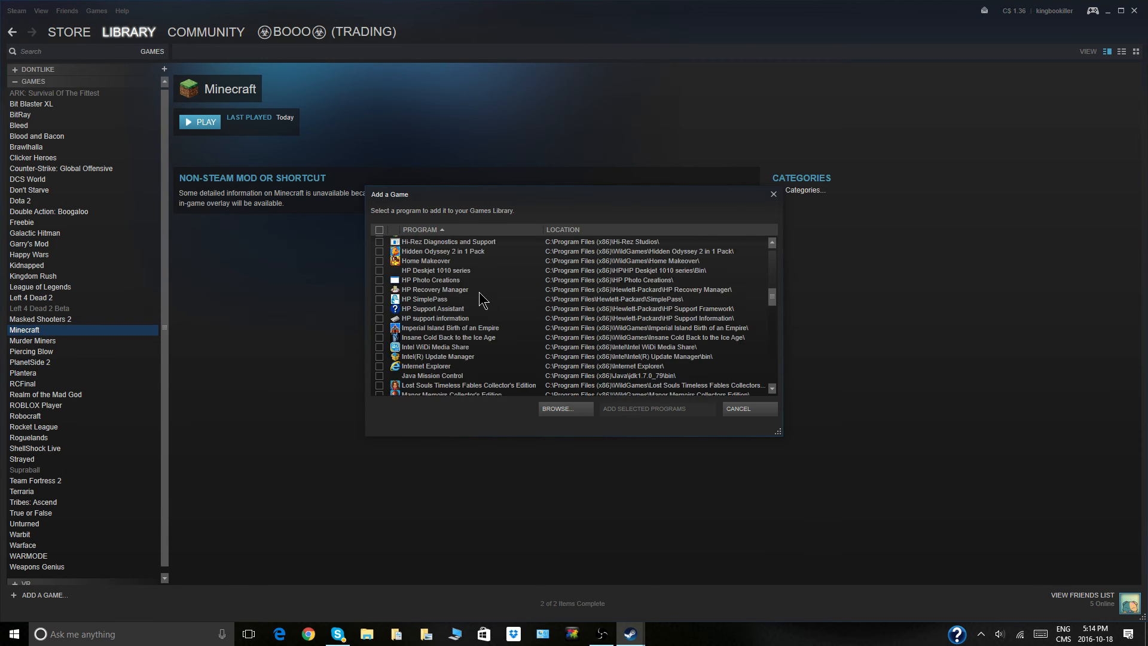
scroll("down", 3)
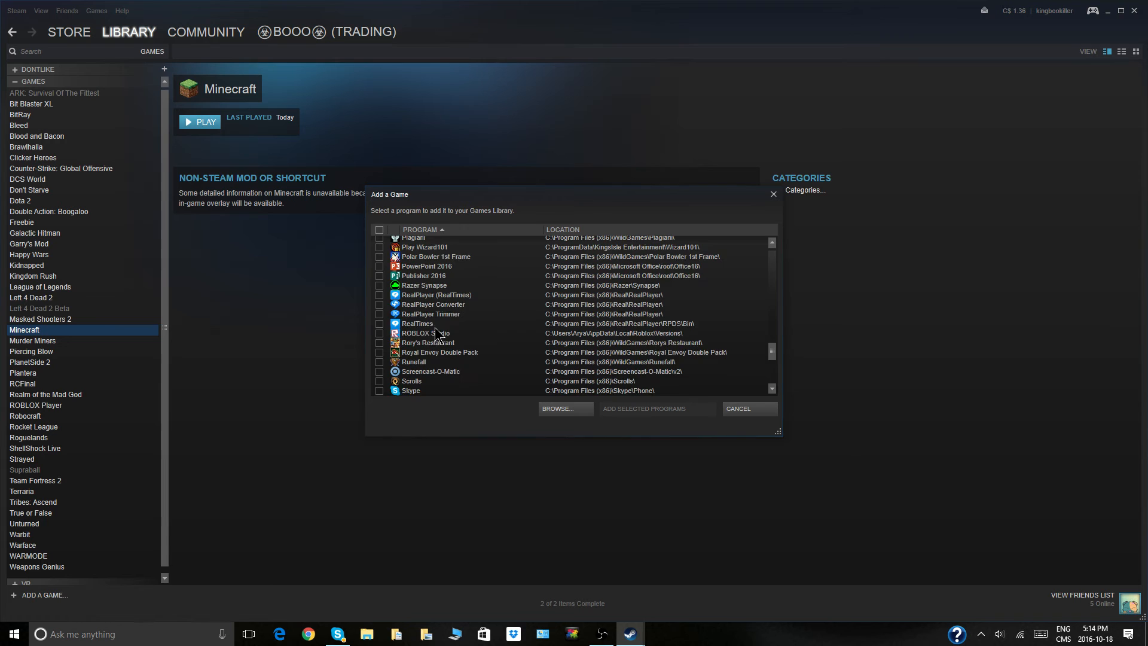
scroll("down", 3)
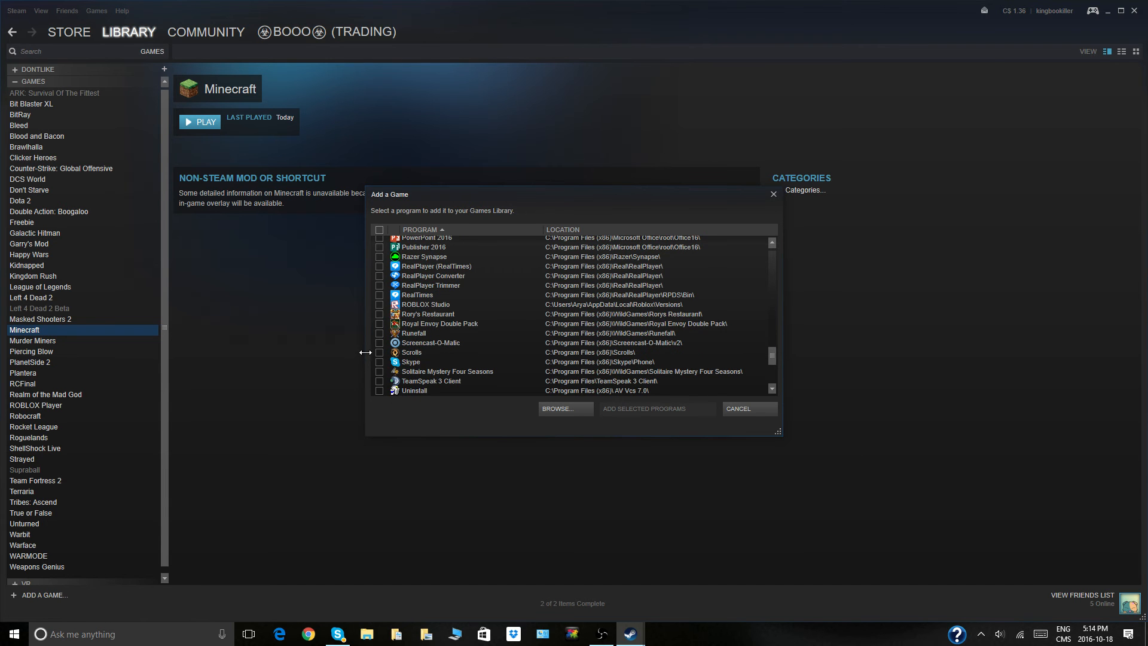
left_click(380, 353)
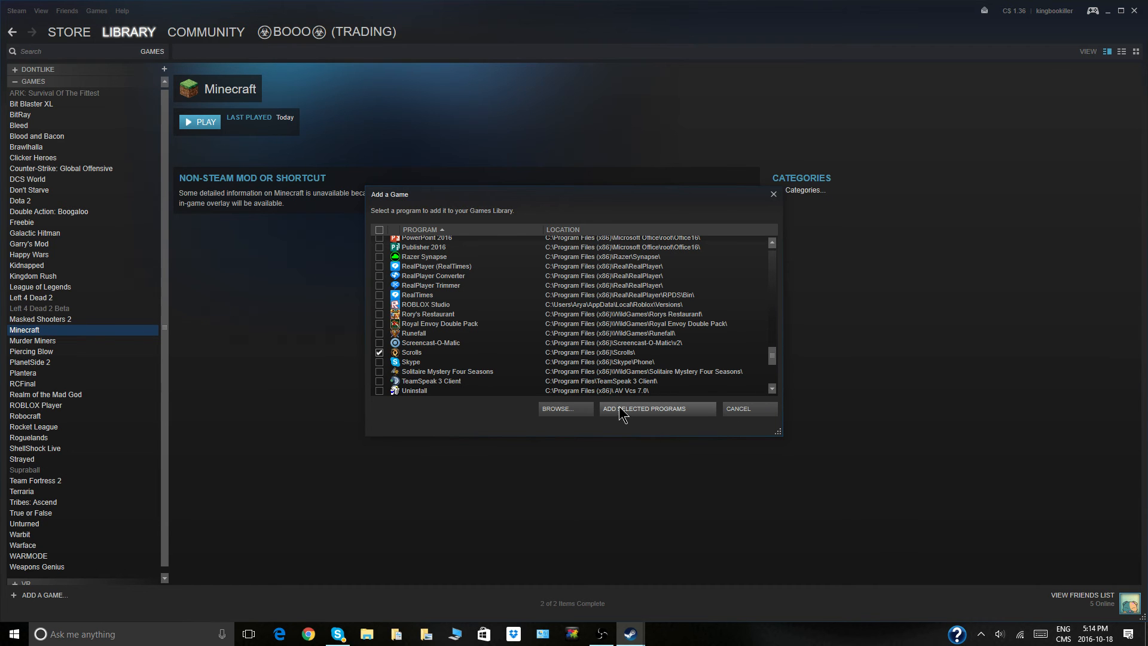
left_click(656, 408)
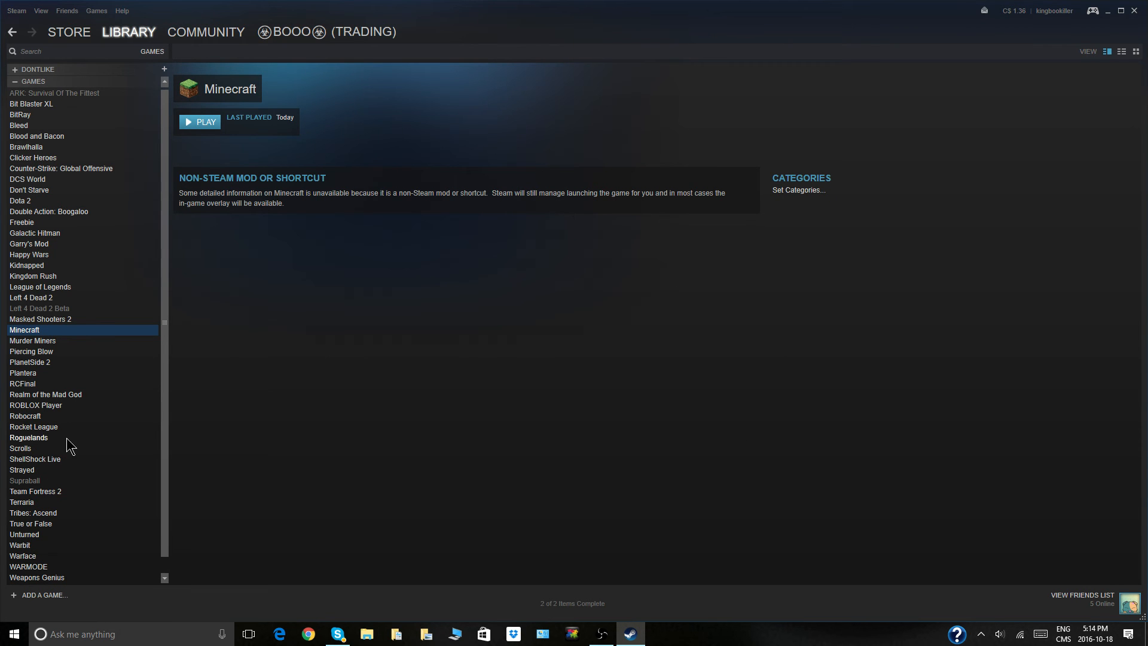
mouse_move(126, 502)
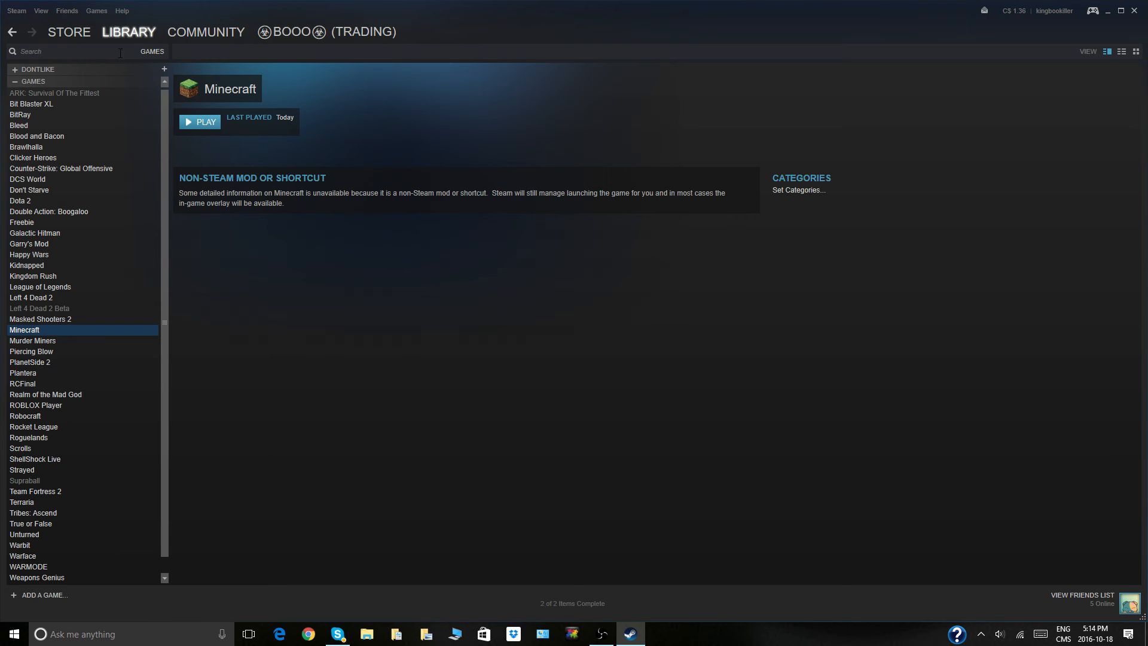
Test and clear the library search, then open and right-click the Scrolls entry to remove it.
type("ru")
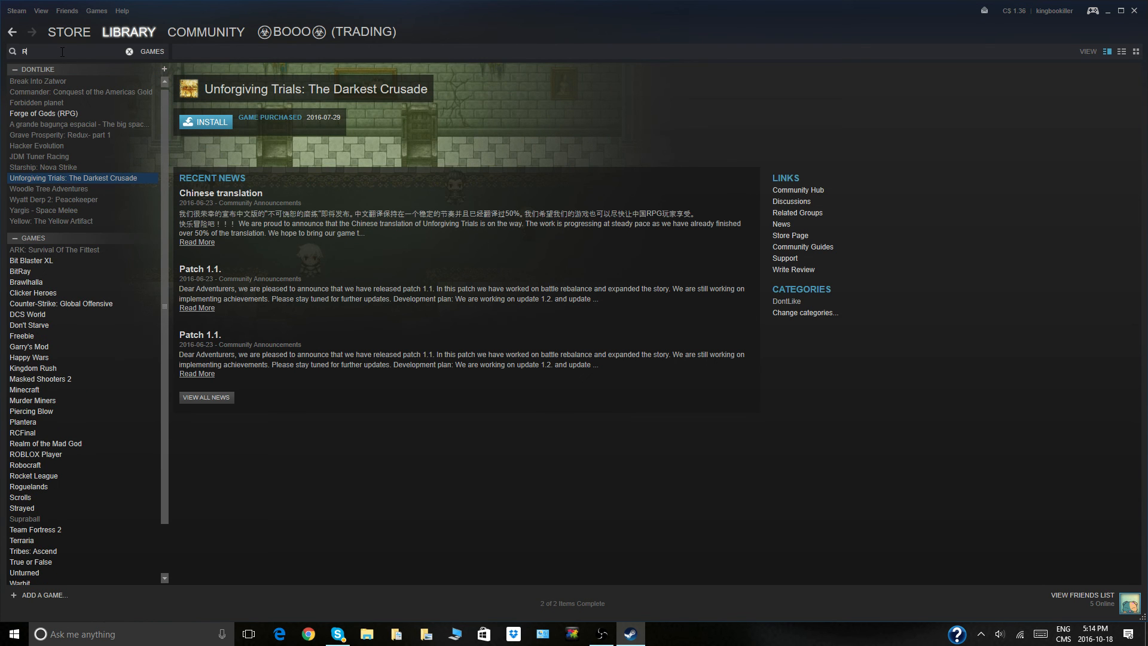
type("u")
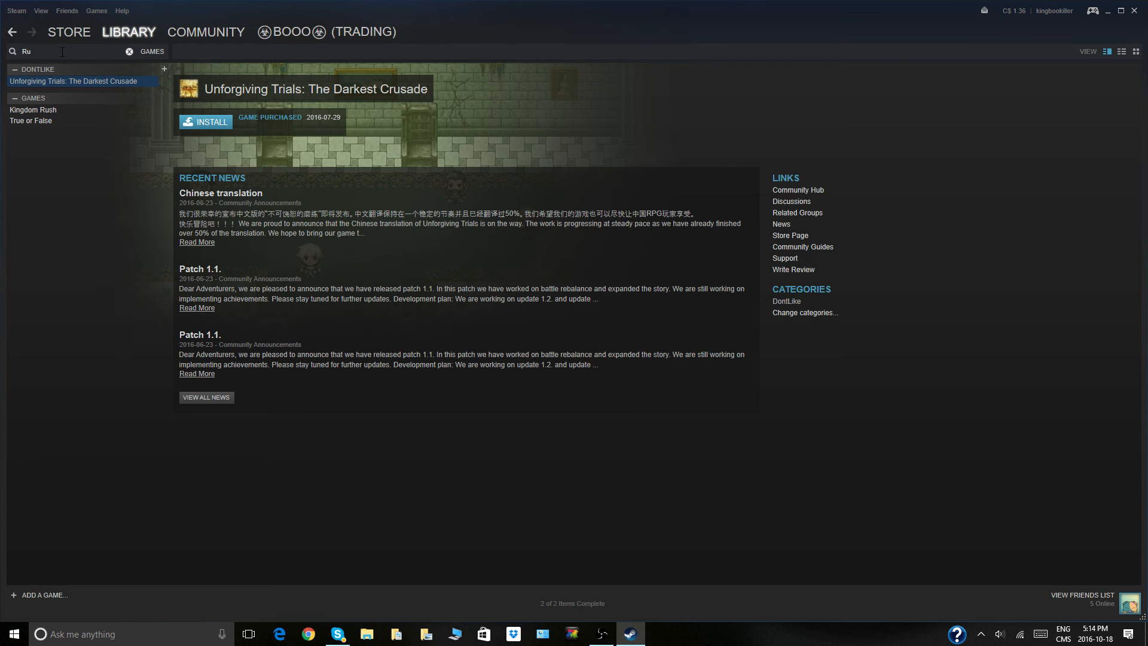
left_click(129, 51)
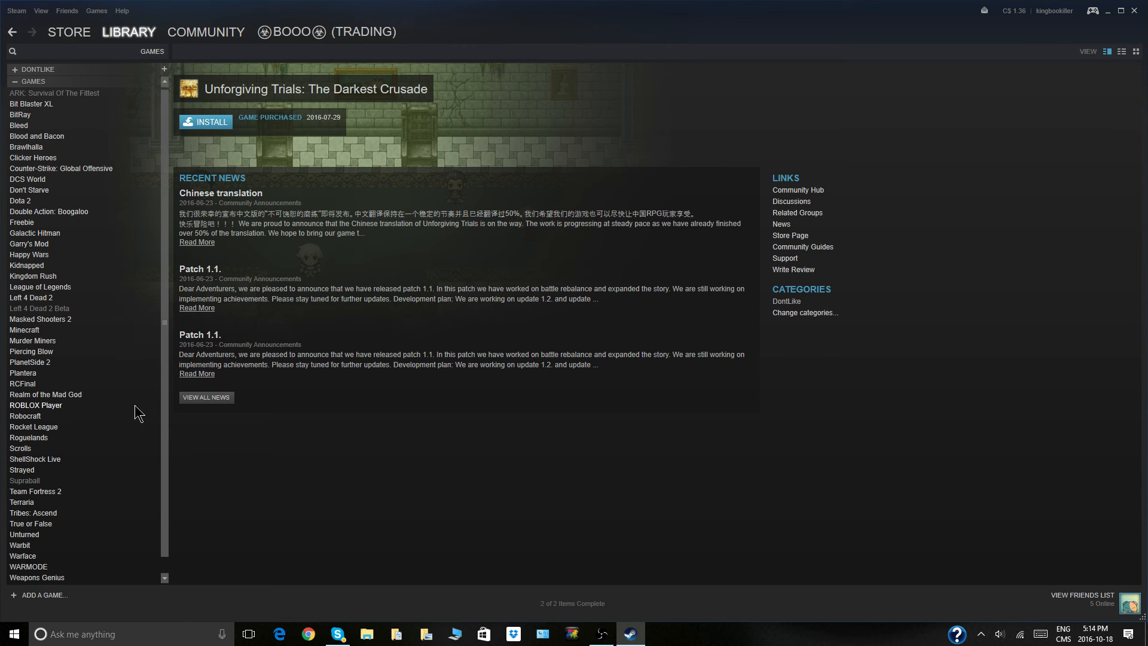
left_click(20, 447)
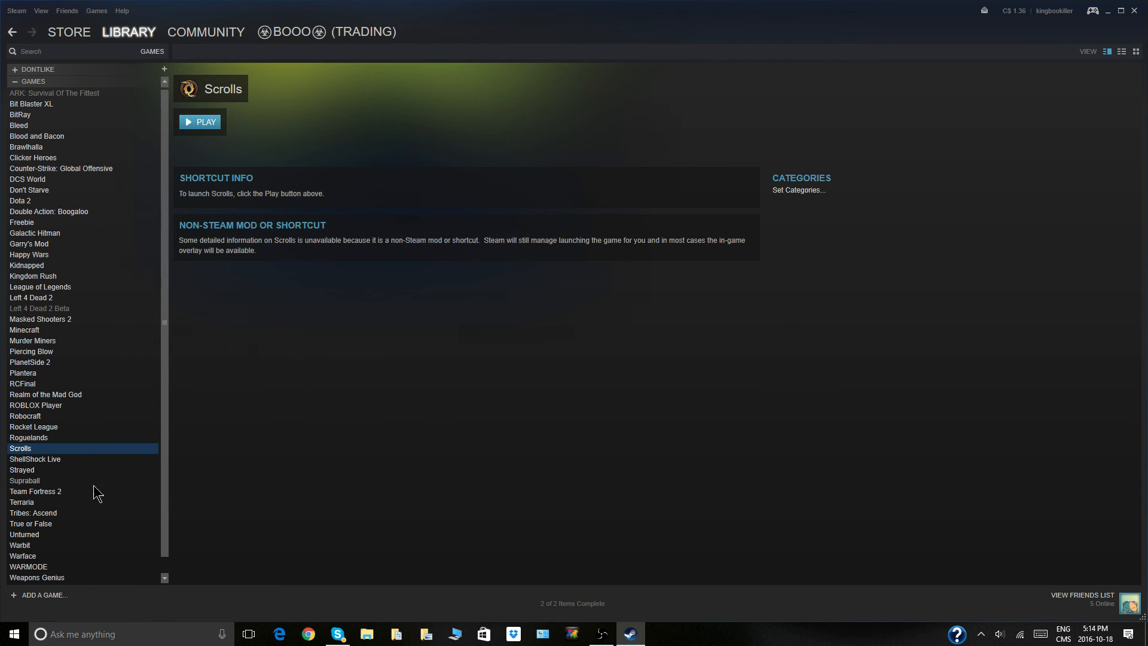
right_click(19, 448)
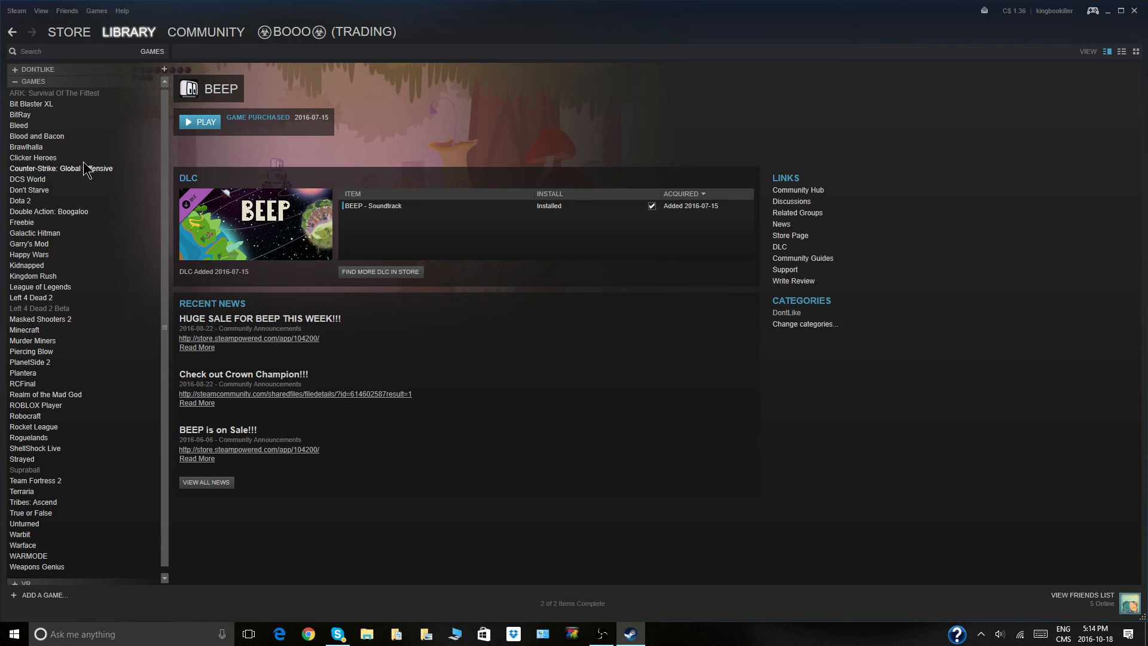
View the Counter-Strike: Global Offensive page, then go to the community profile.
left_click(61, 169)
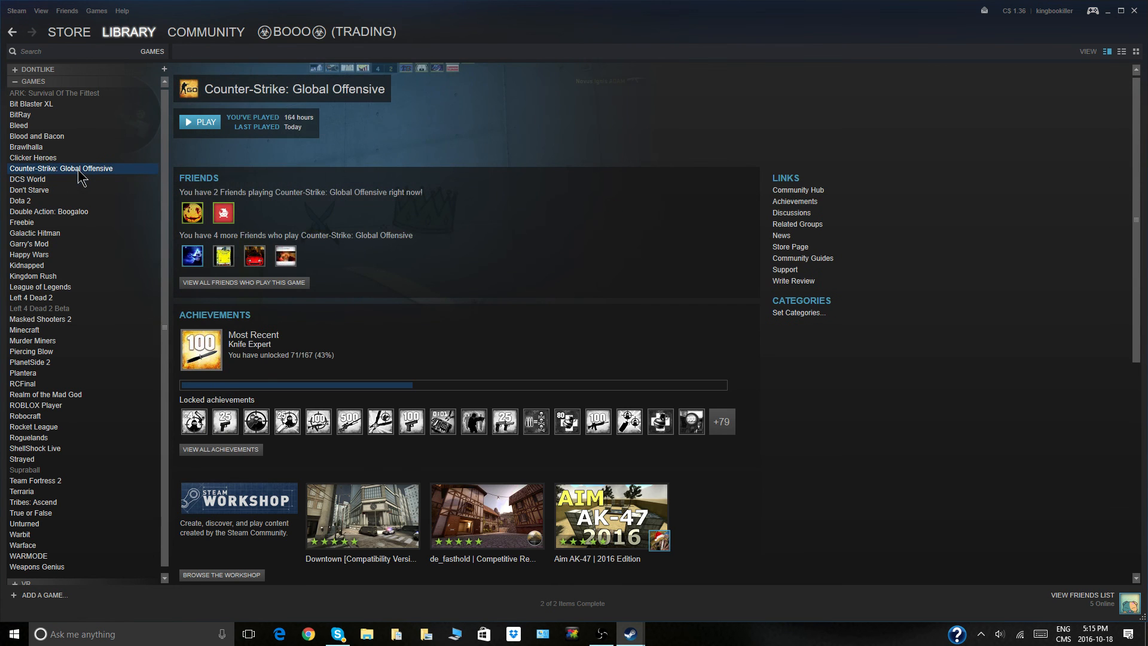
mouse_move(79, 182)
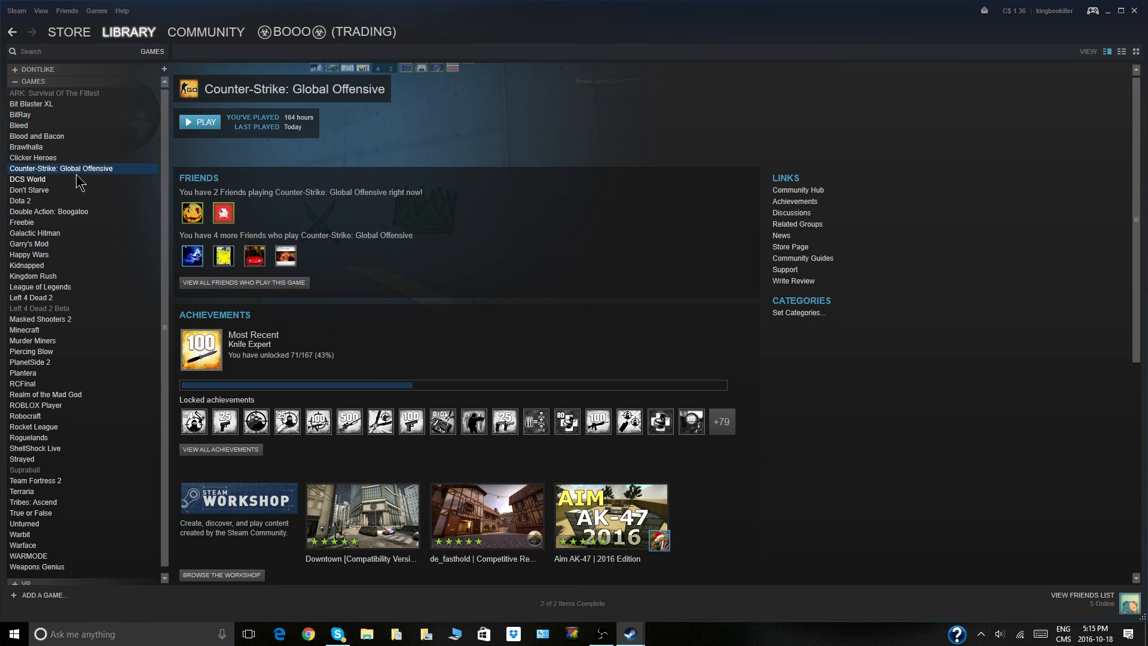
mouse_move(526, 622)
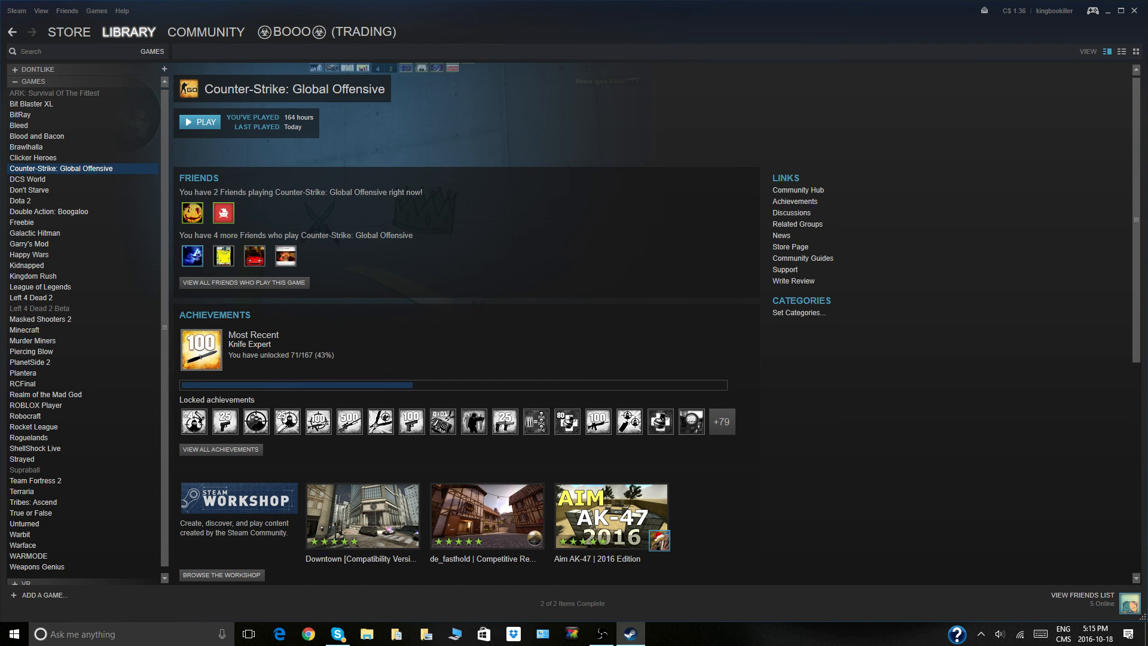
left_click(329, 32)
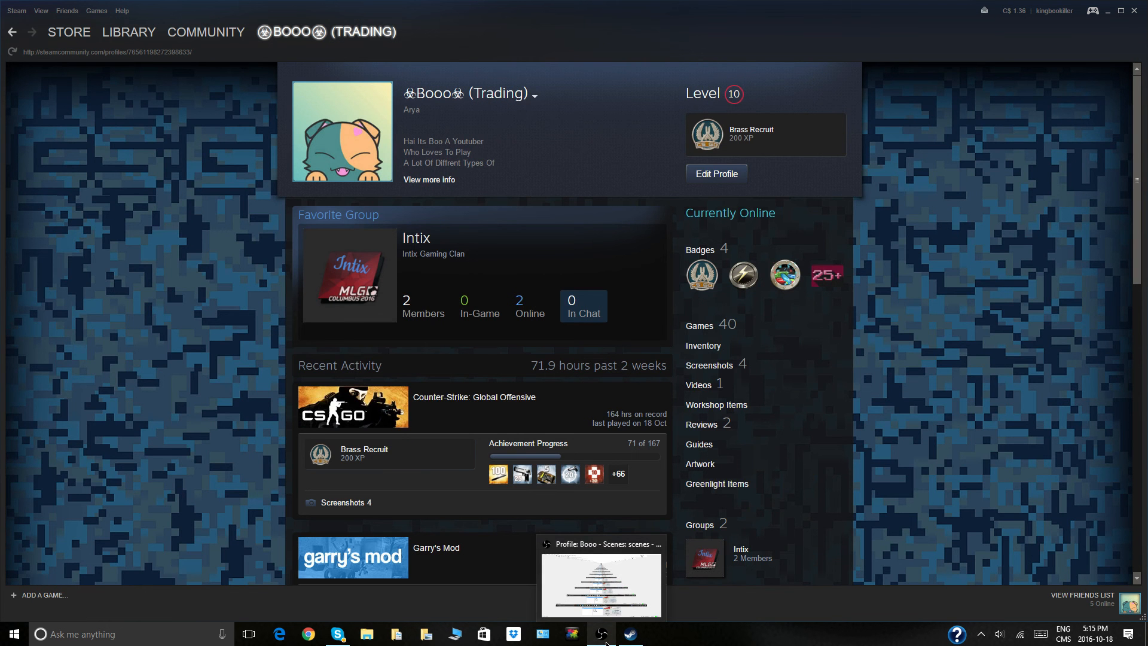